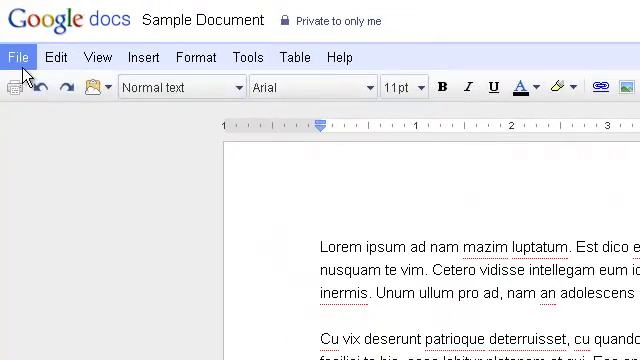
Bring up Page setup for Sample Document from the File menu
left_click(18, 56)
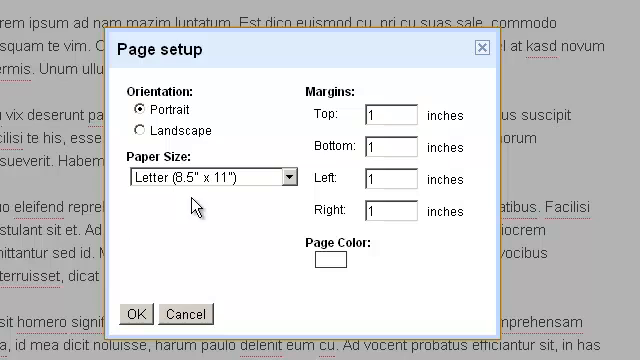
mouse_move(270, 104)
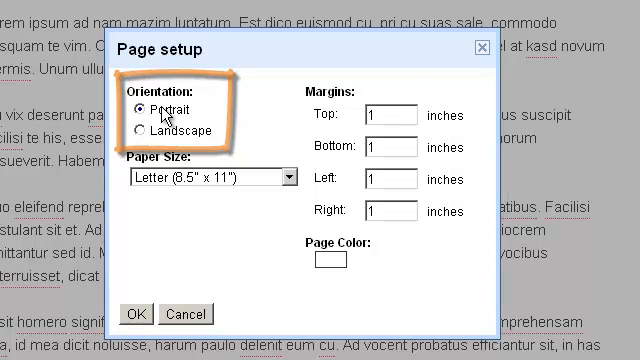
Keep portrait orientation, Letter paper and 1-inch margins, then cancel without changes
left_click(288, 180)
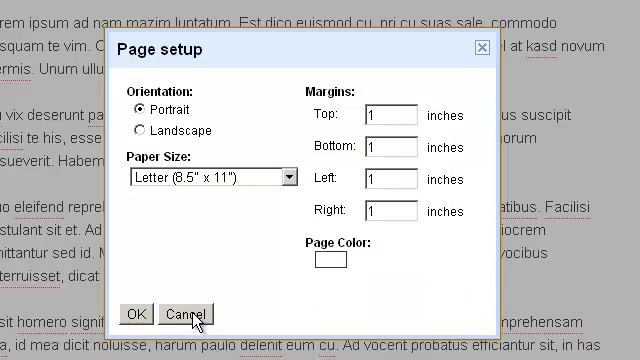
left_click(180, 314)
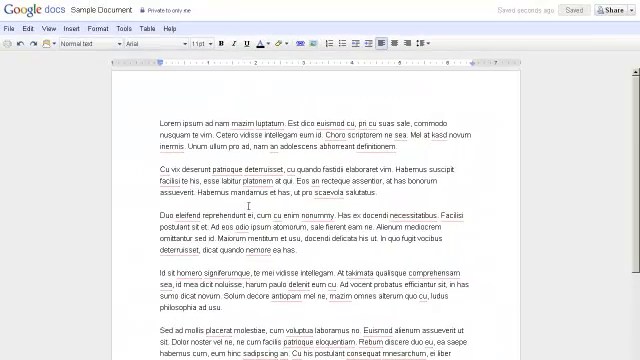